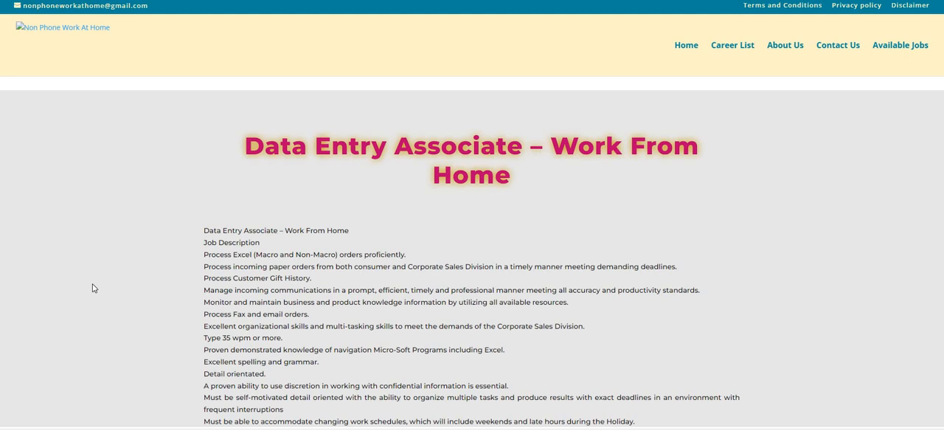
mouse_move(97, 286)
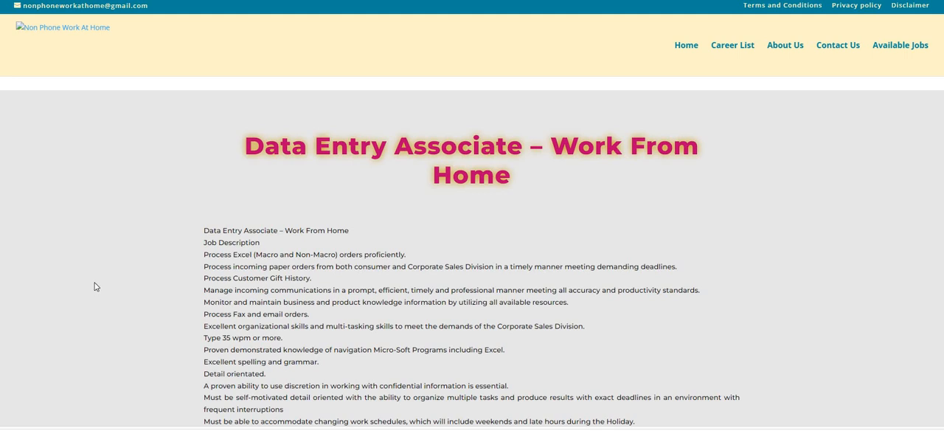
mouse_move(97, 289)
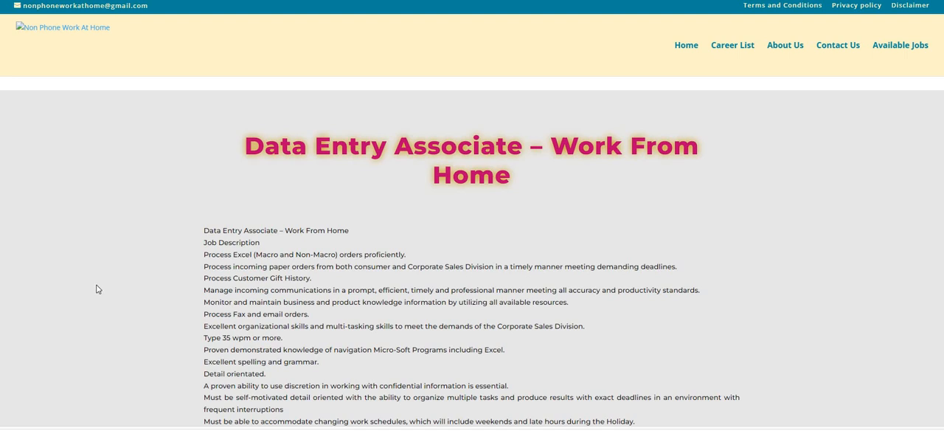
mouse_move(130, 295)
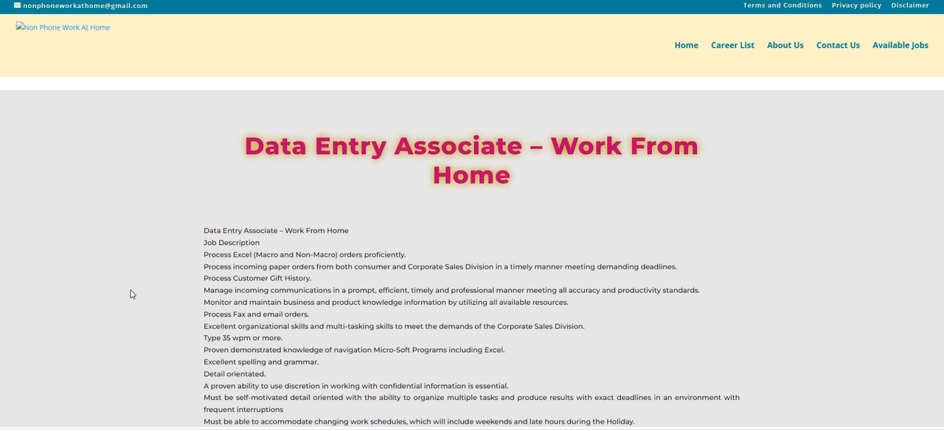
scroll(down, 3)
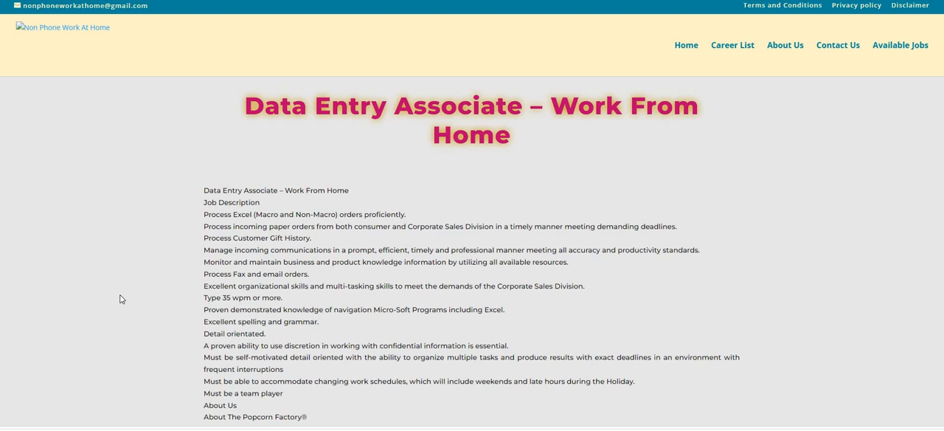
mouse_move(127, 296)
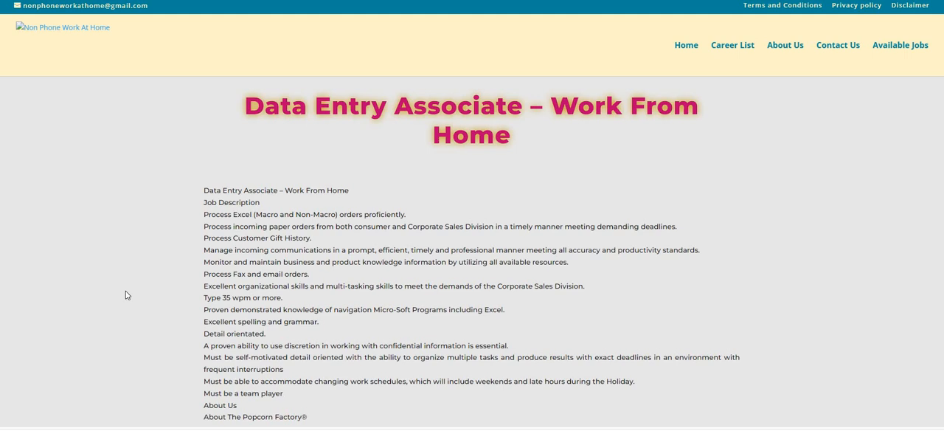
scroll(down, 3)
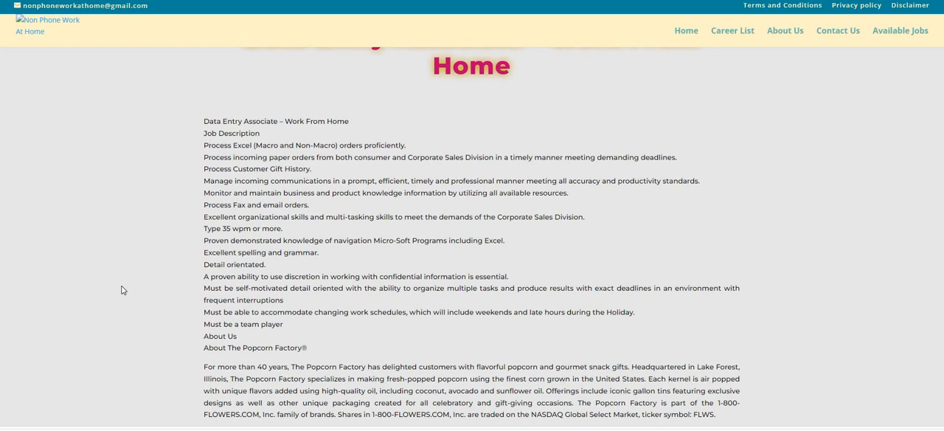
mouse_move(138, 331)
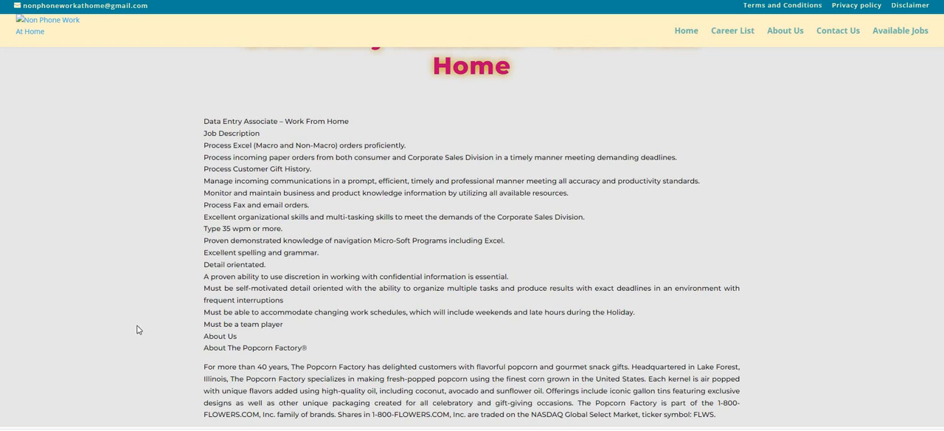